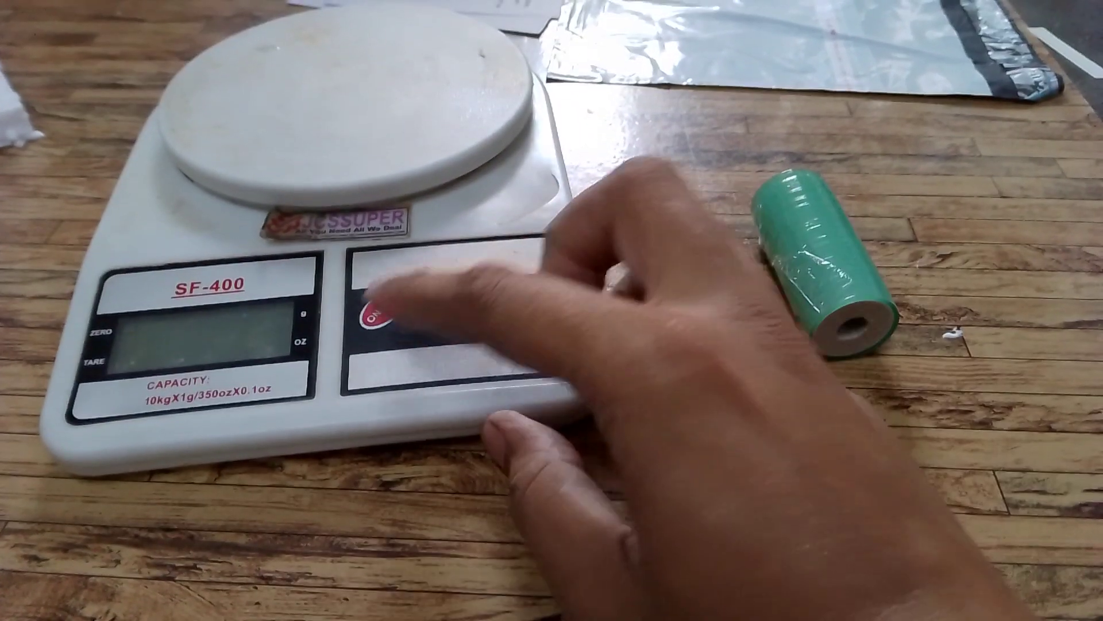
left_click(376, 317)
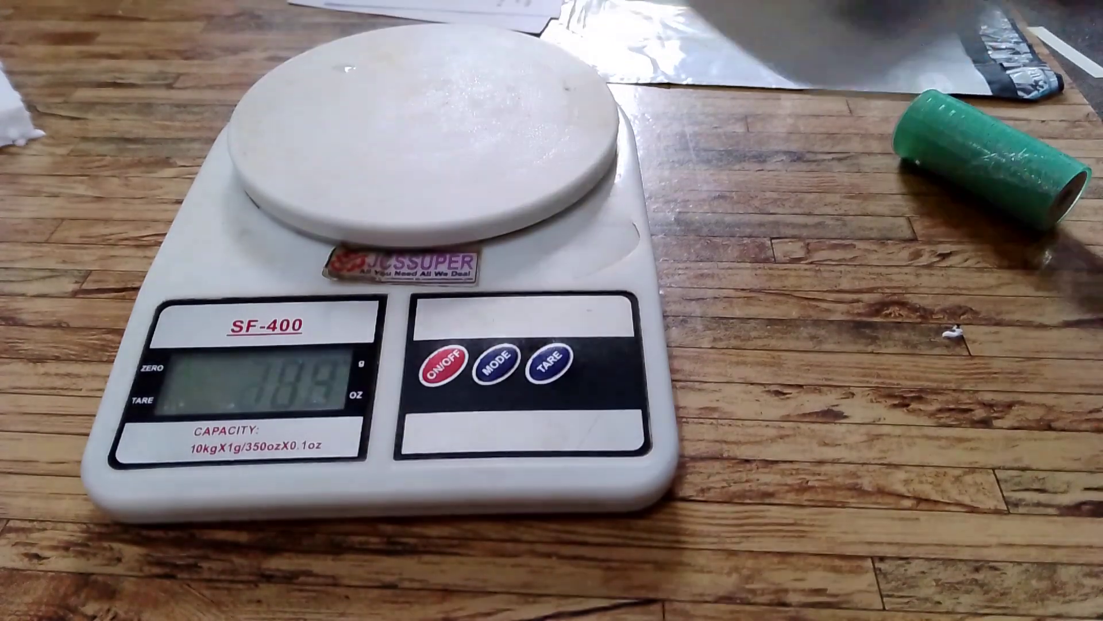
left_click(442, 371)
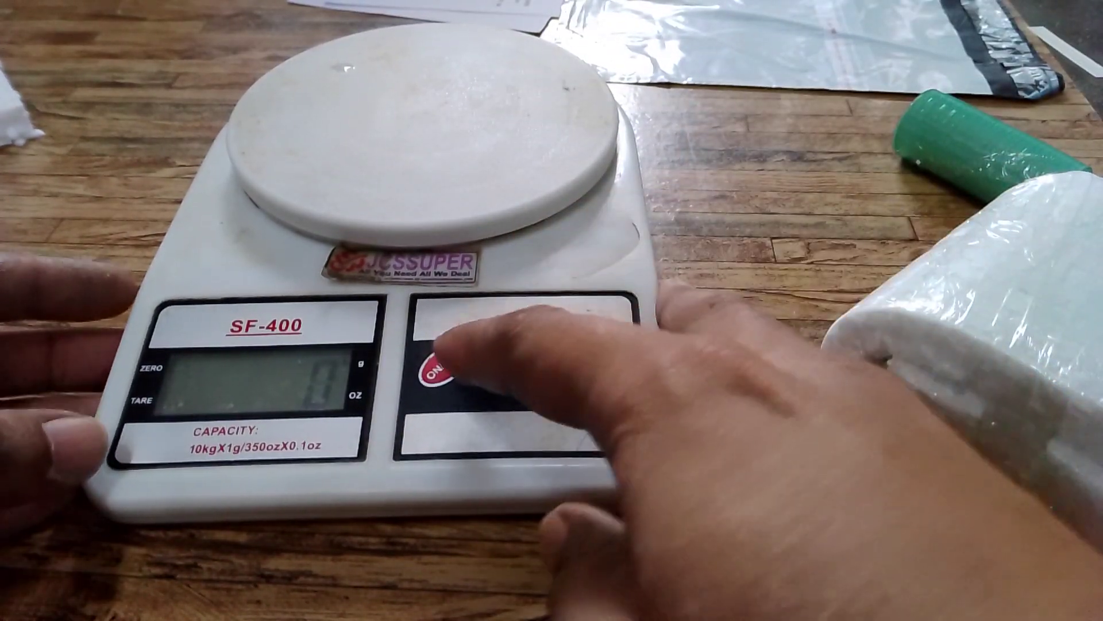